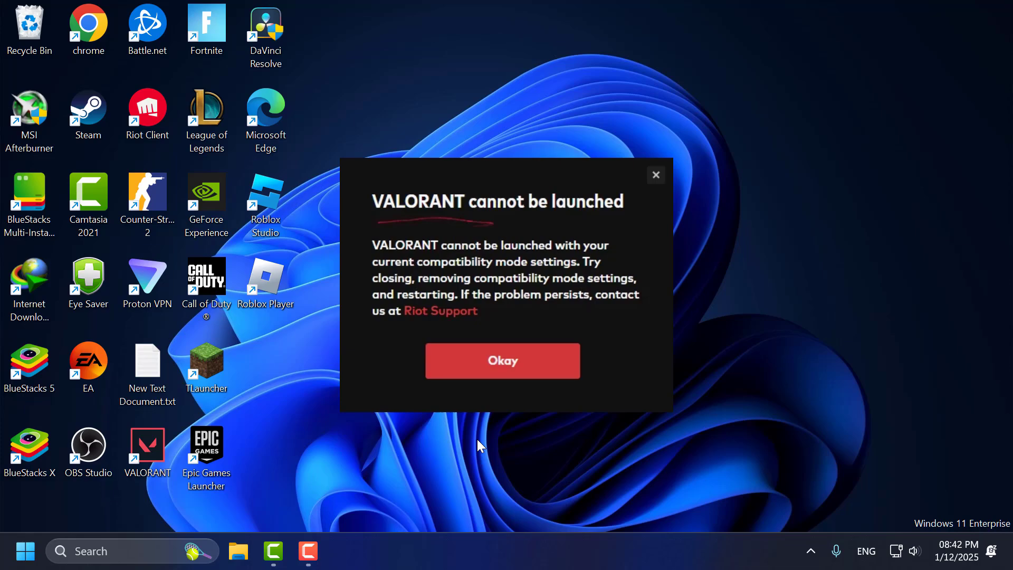
- Dismiss the 'VALORANT cannot be launched' error with Okay
left_click(502, 360)
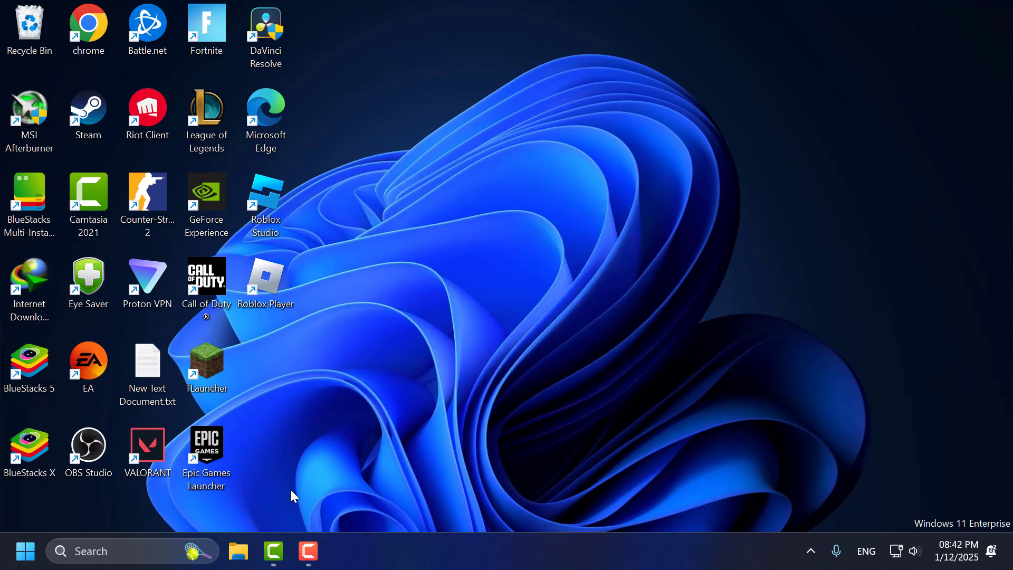
- In Task Manager, end the Riot Client process found by searching 'rio', then close it
type("task Manager")
type("ri")
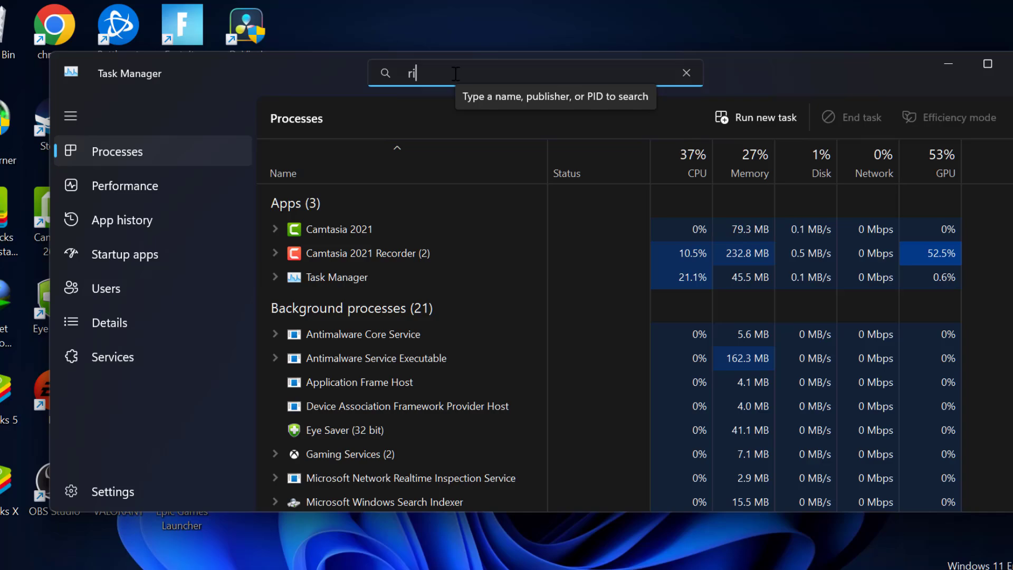
right_click(317, 262)
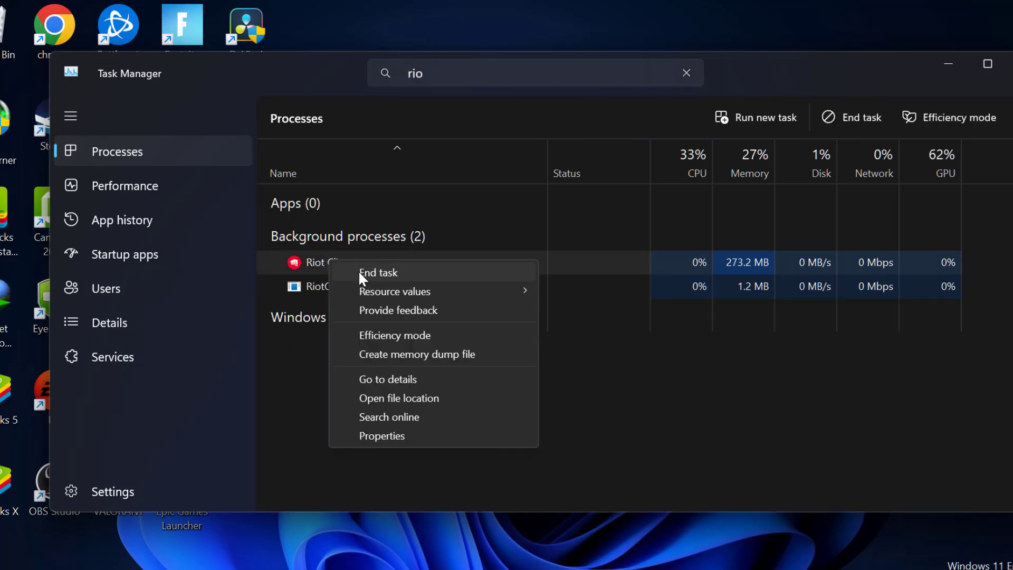
left_click(379, 272)
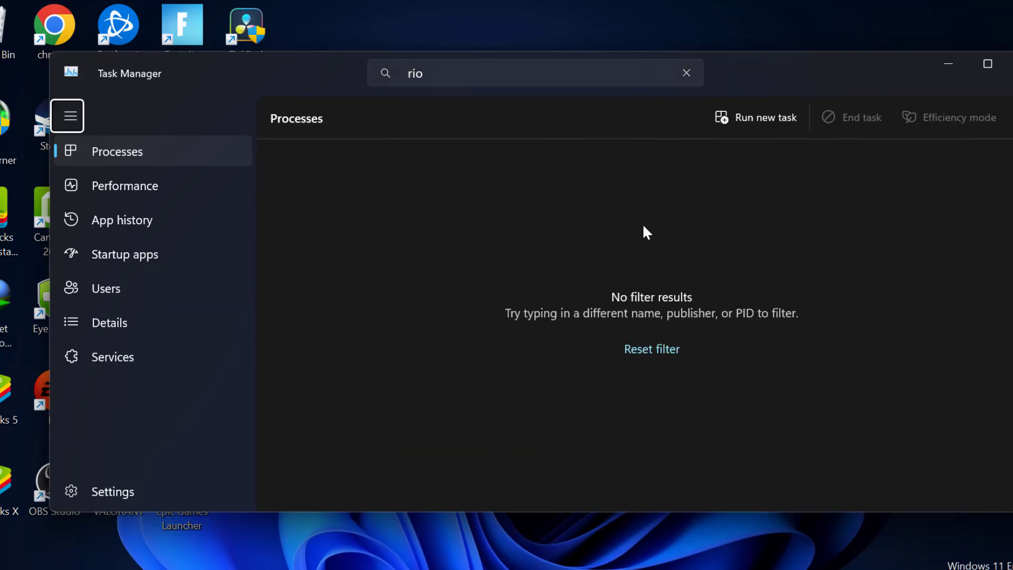
left_click(987, 64)
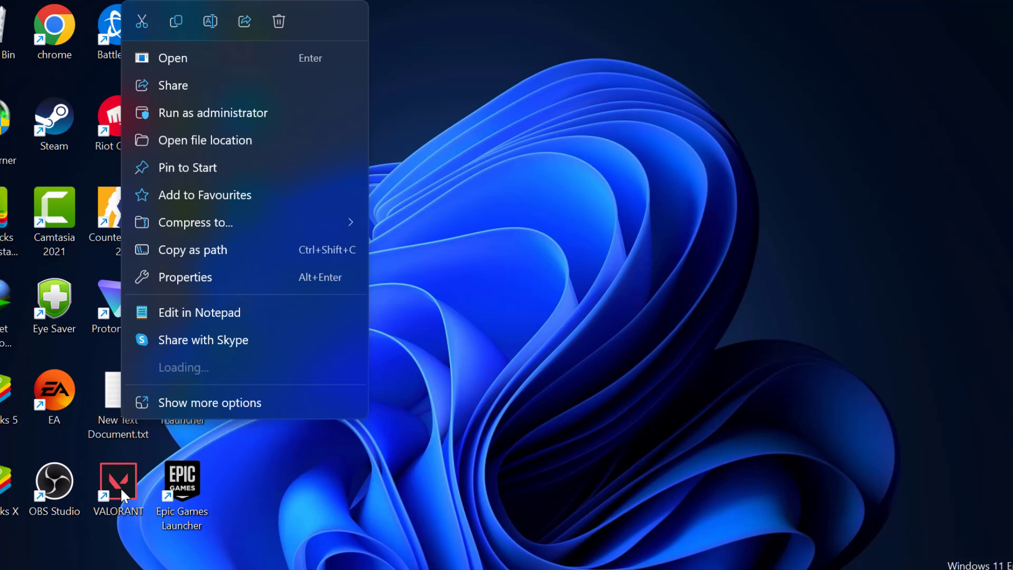
- Uncheck 'Run this program in compatibility mode' in the VALORANT shortcut's properties and save
left_click(185, 276)
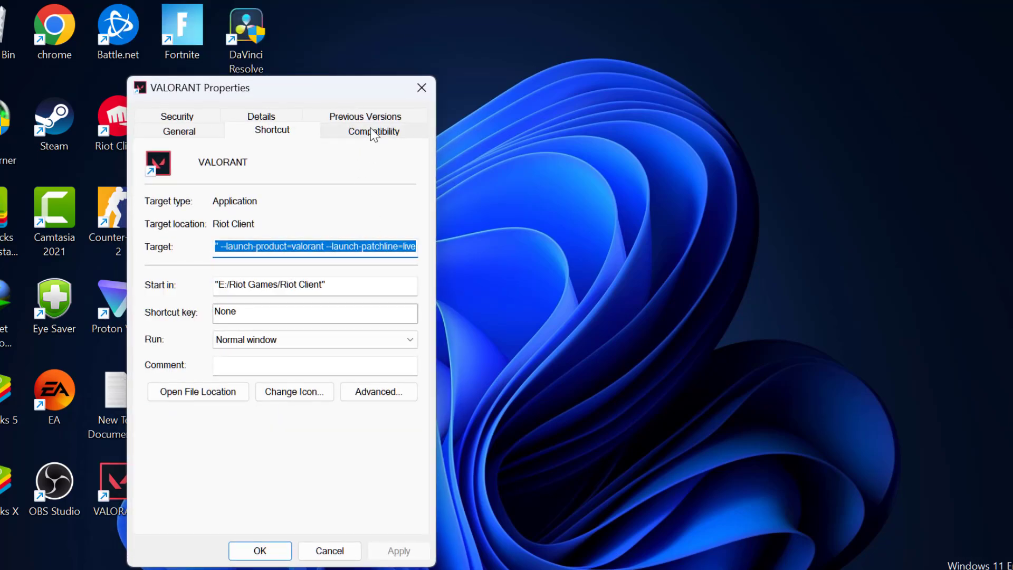
left_click(374, 130)
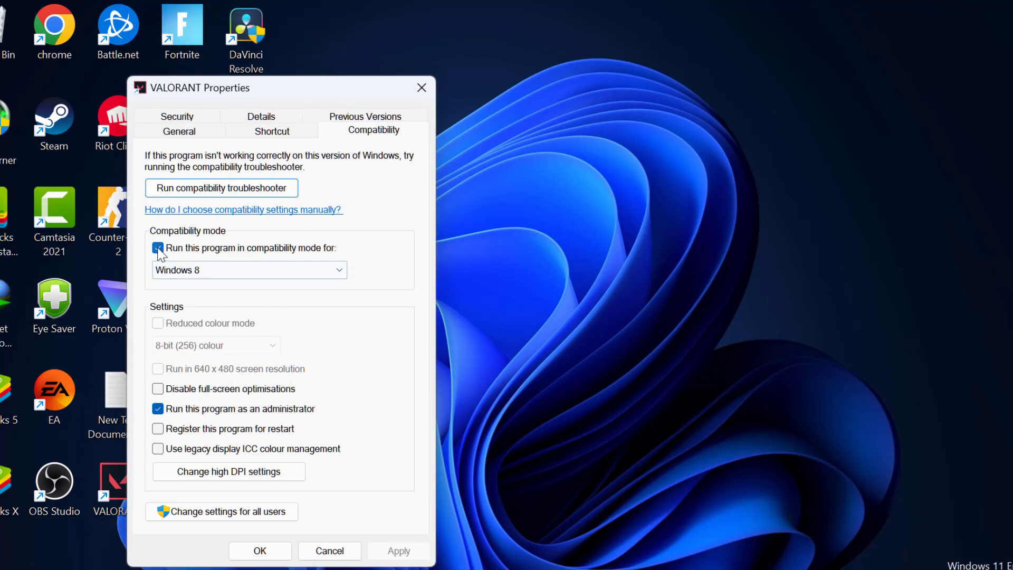
left_click(157, 248)
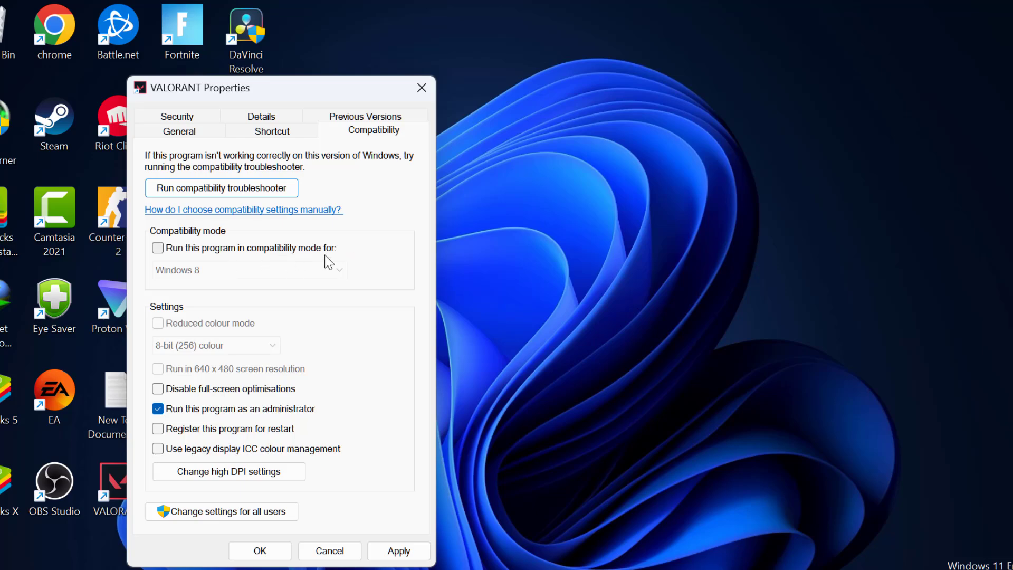
mouse_move(187, 423)
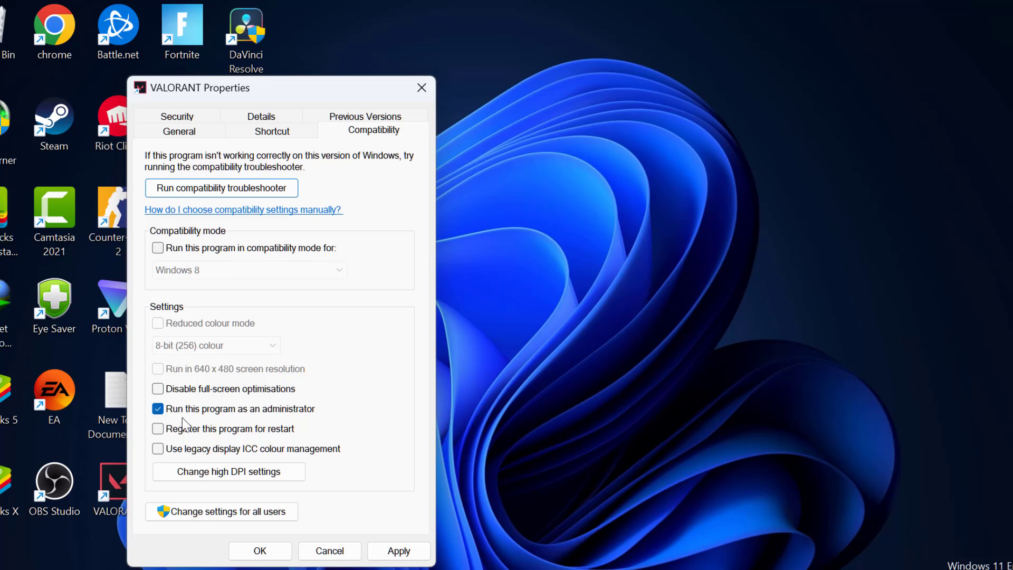
left_click(158, 408)
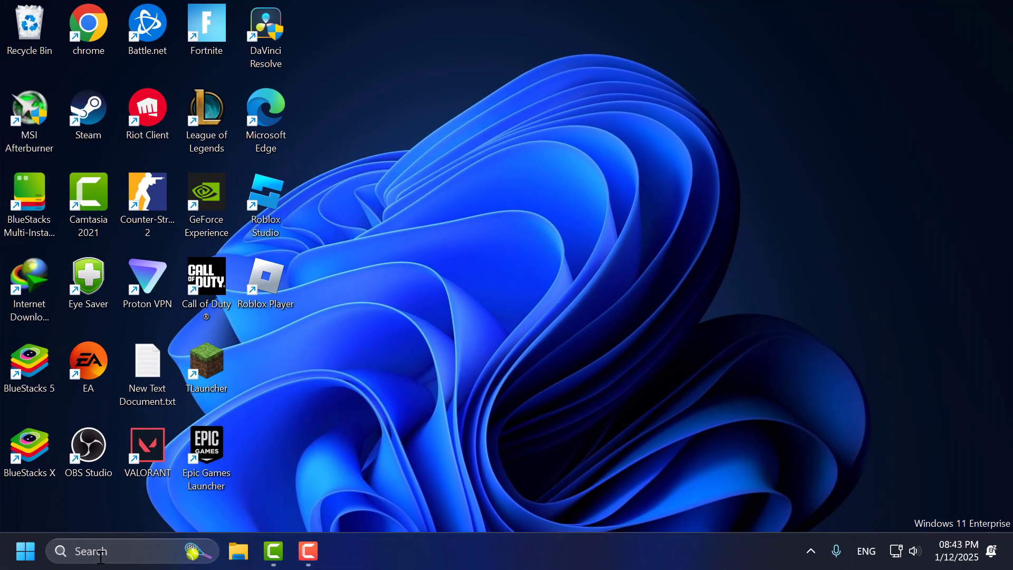
- Open the Services app via search and open the vgc service's properties
type("services")
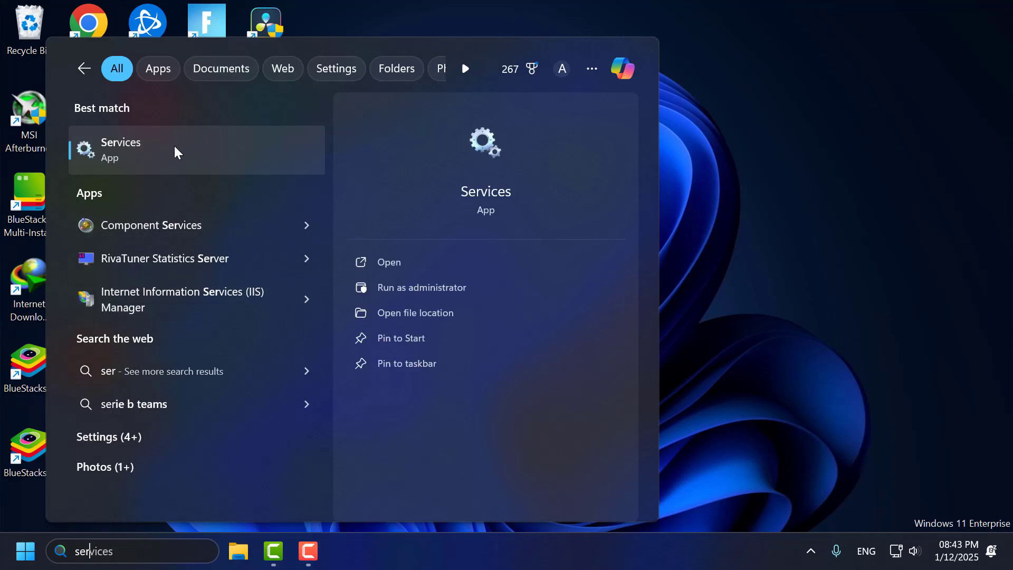
left_click(389, 262)
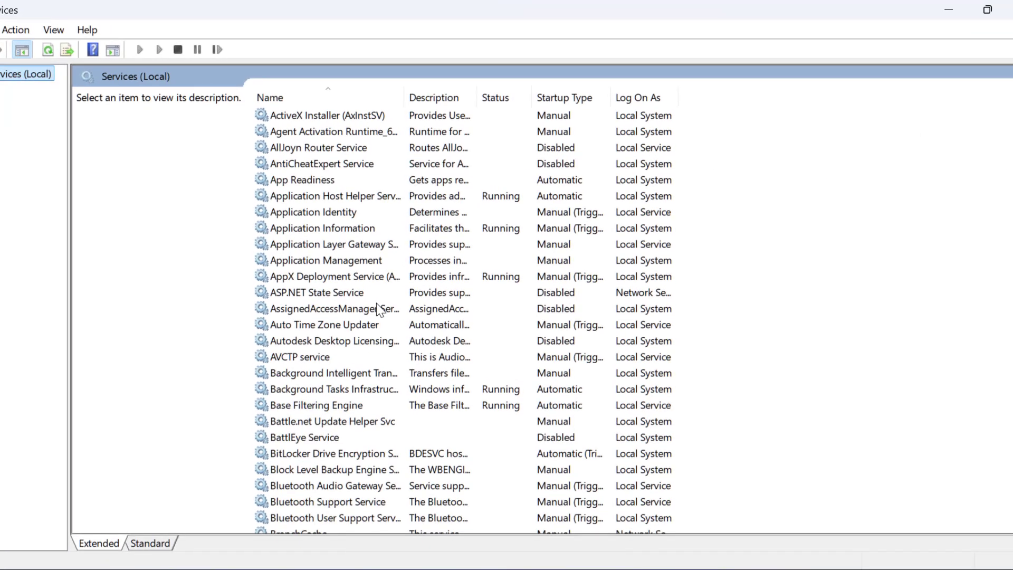
left_click(274, 116)
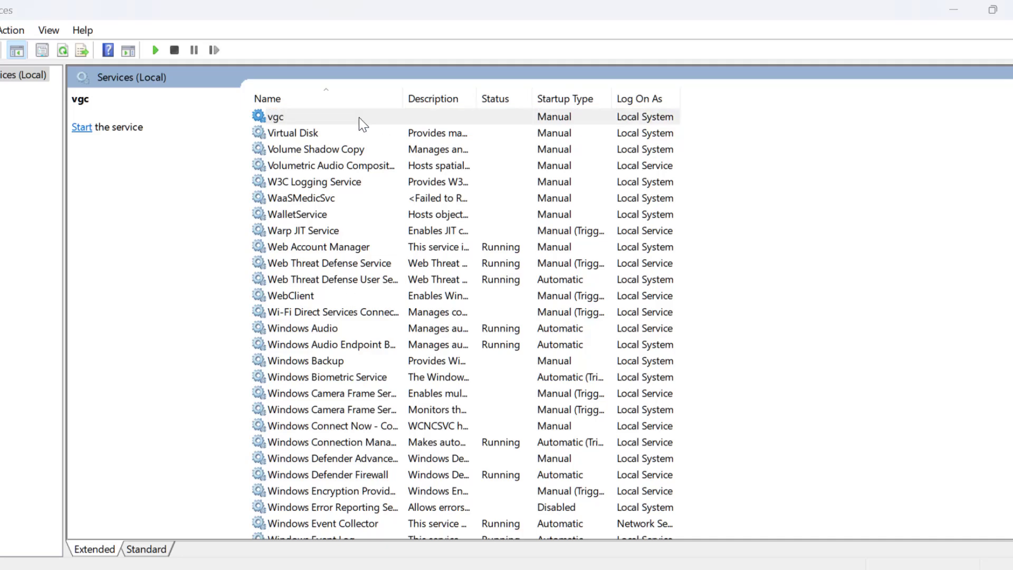
double_click(276, 116)
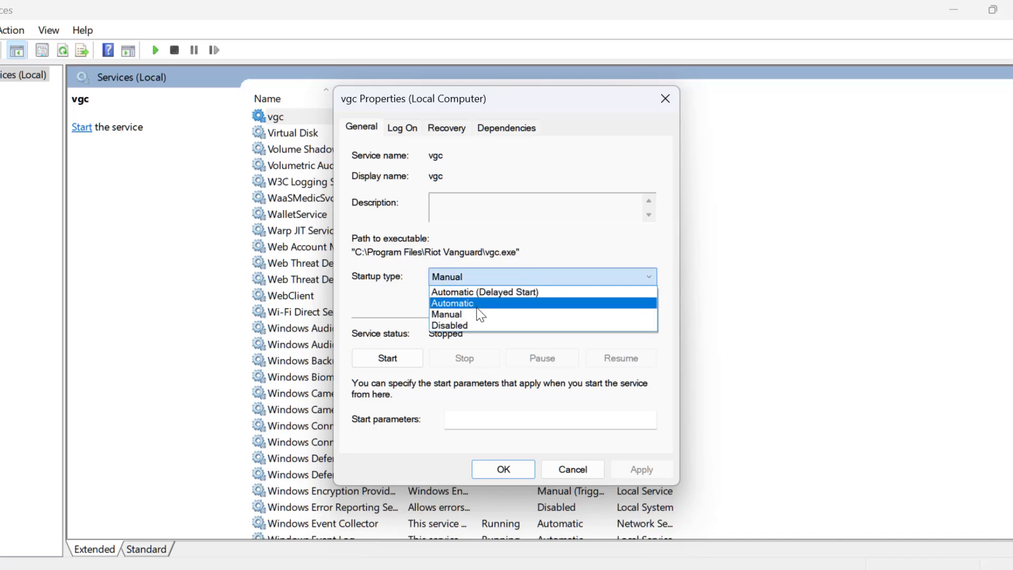
- Set vgc's startup type to Automatic, start the service, and confirm with OK
left_click(452, 303)
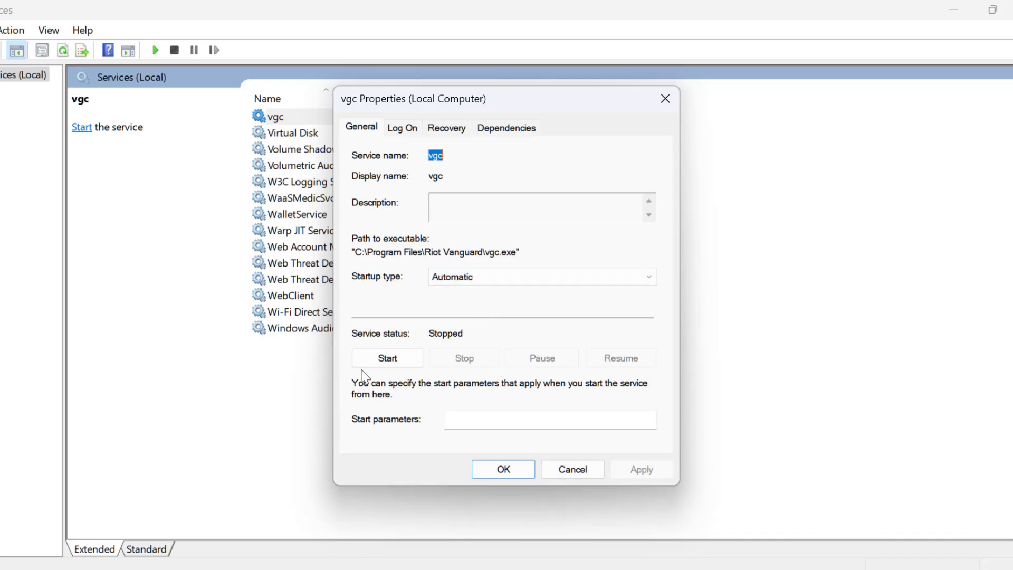
left_click(387, 358)
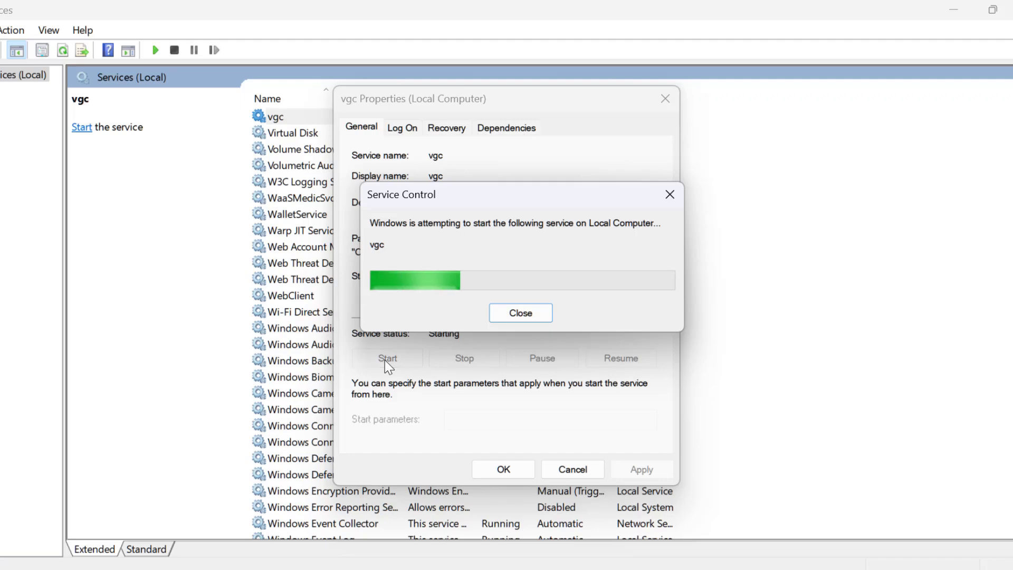
left_click(520, 313)
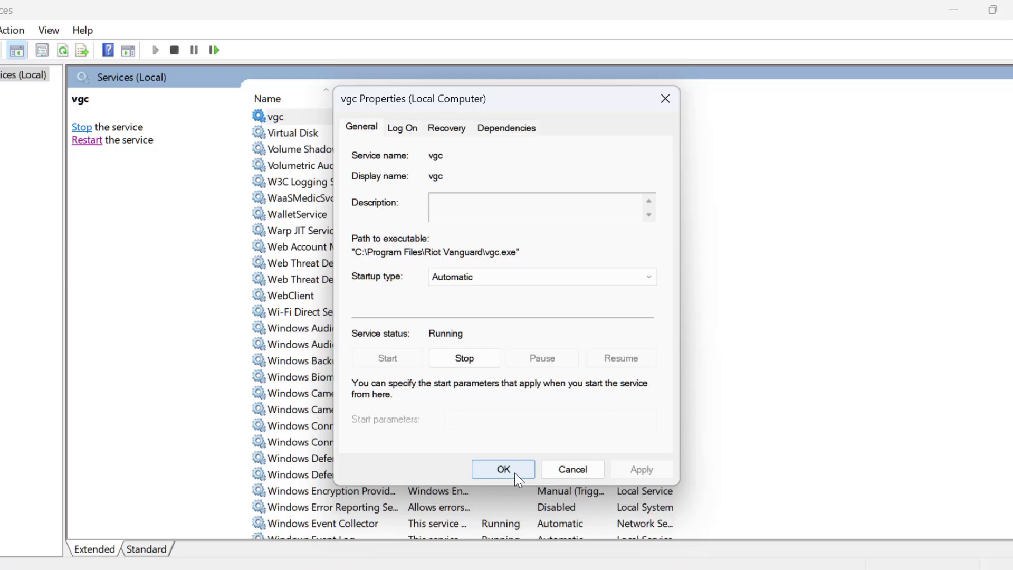
left_click(503, 468)
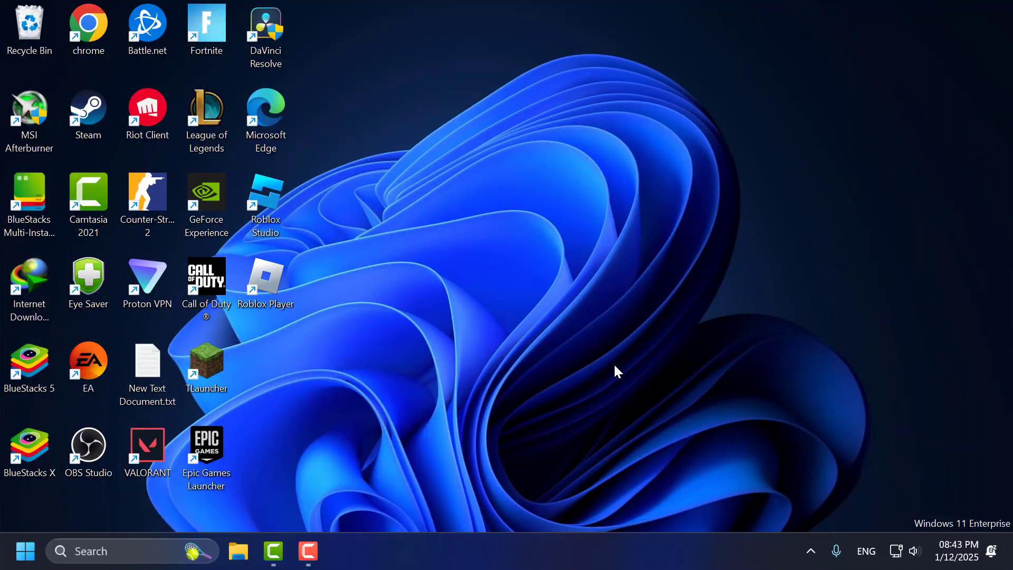
mouse_move(601, 375)
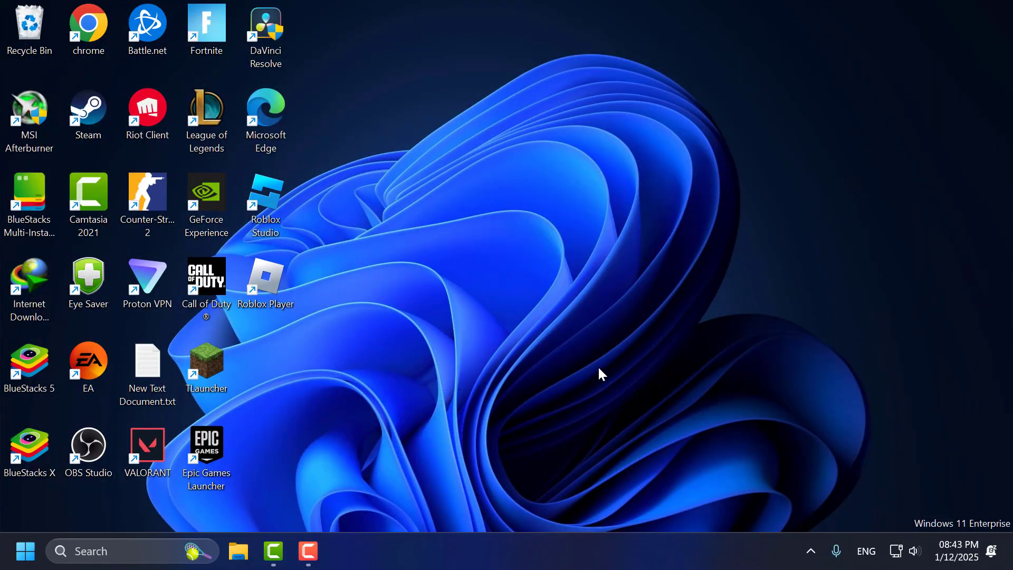